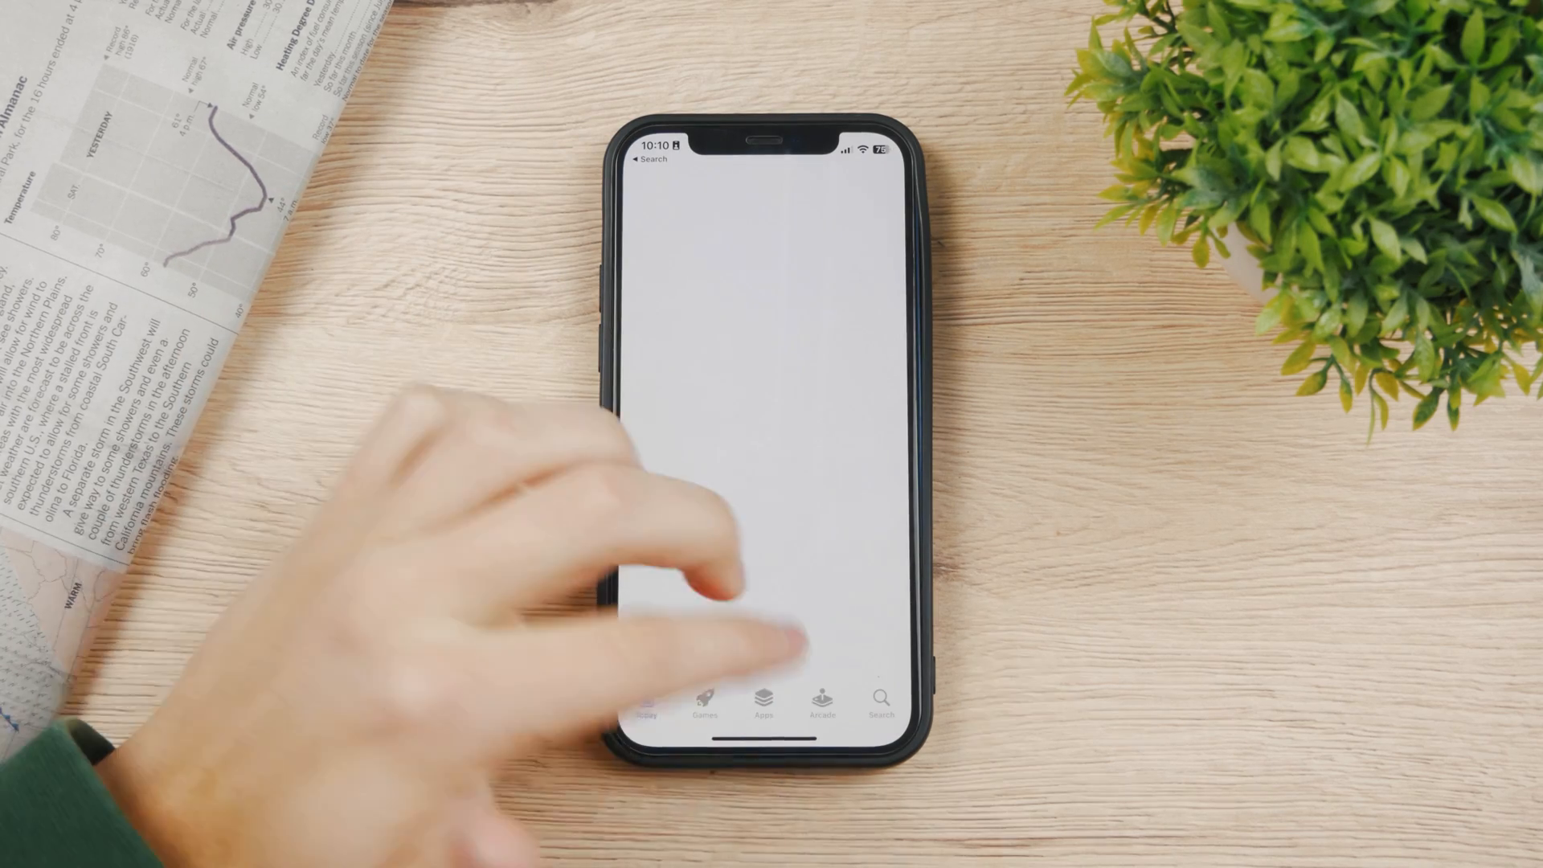
- Browse Games then Apps, get Microsoft Teams, and dismiss the purchase confirmation
{"action": "left_click", "coordinate": [761, 699]}
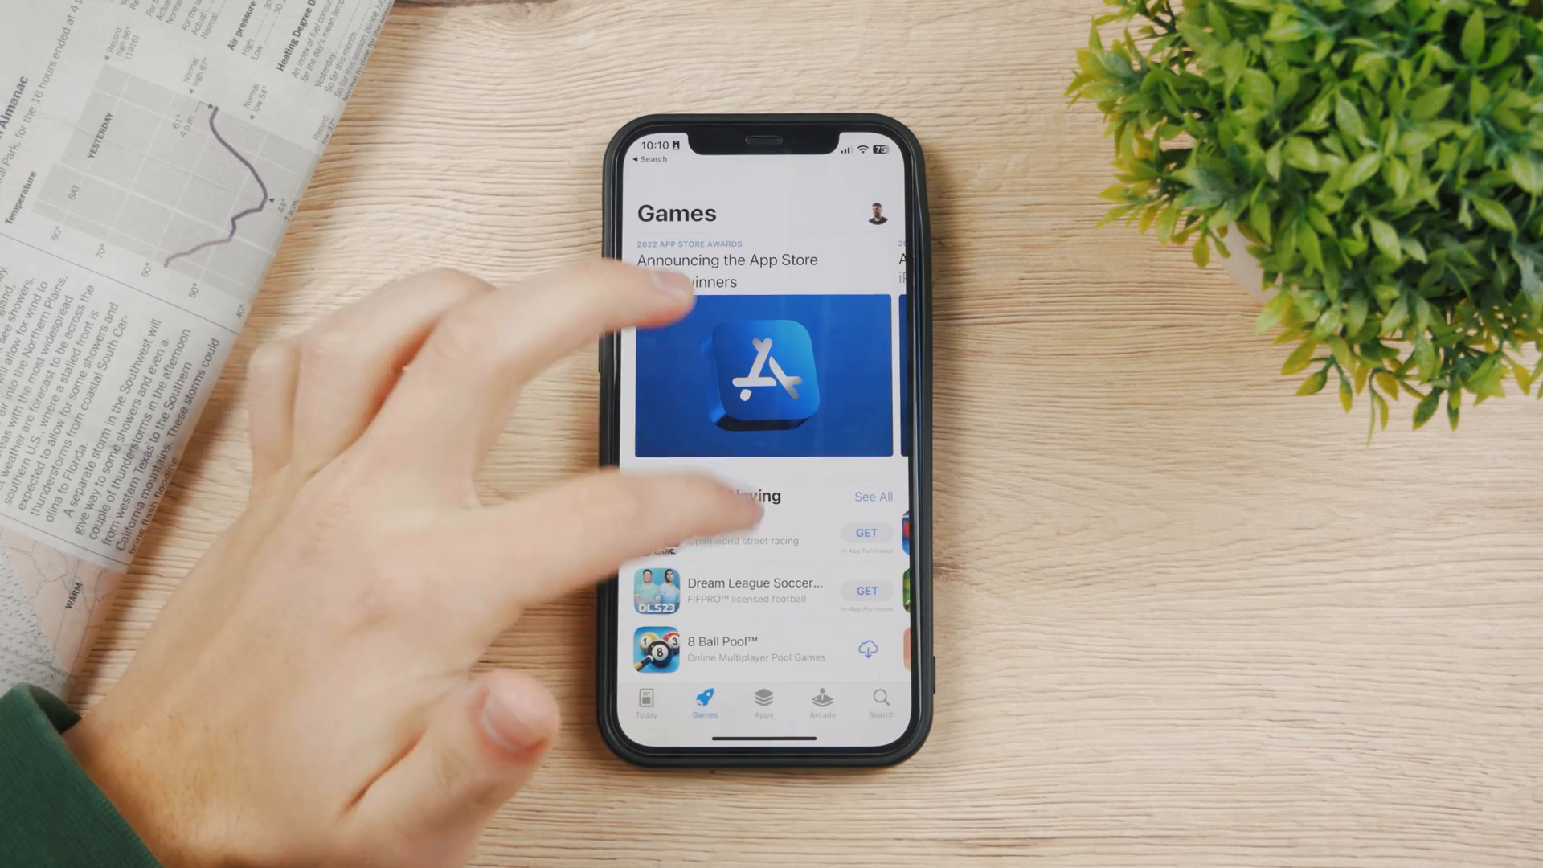
{"action": "left_click", "coordinate": [761, 704]}
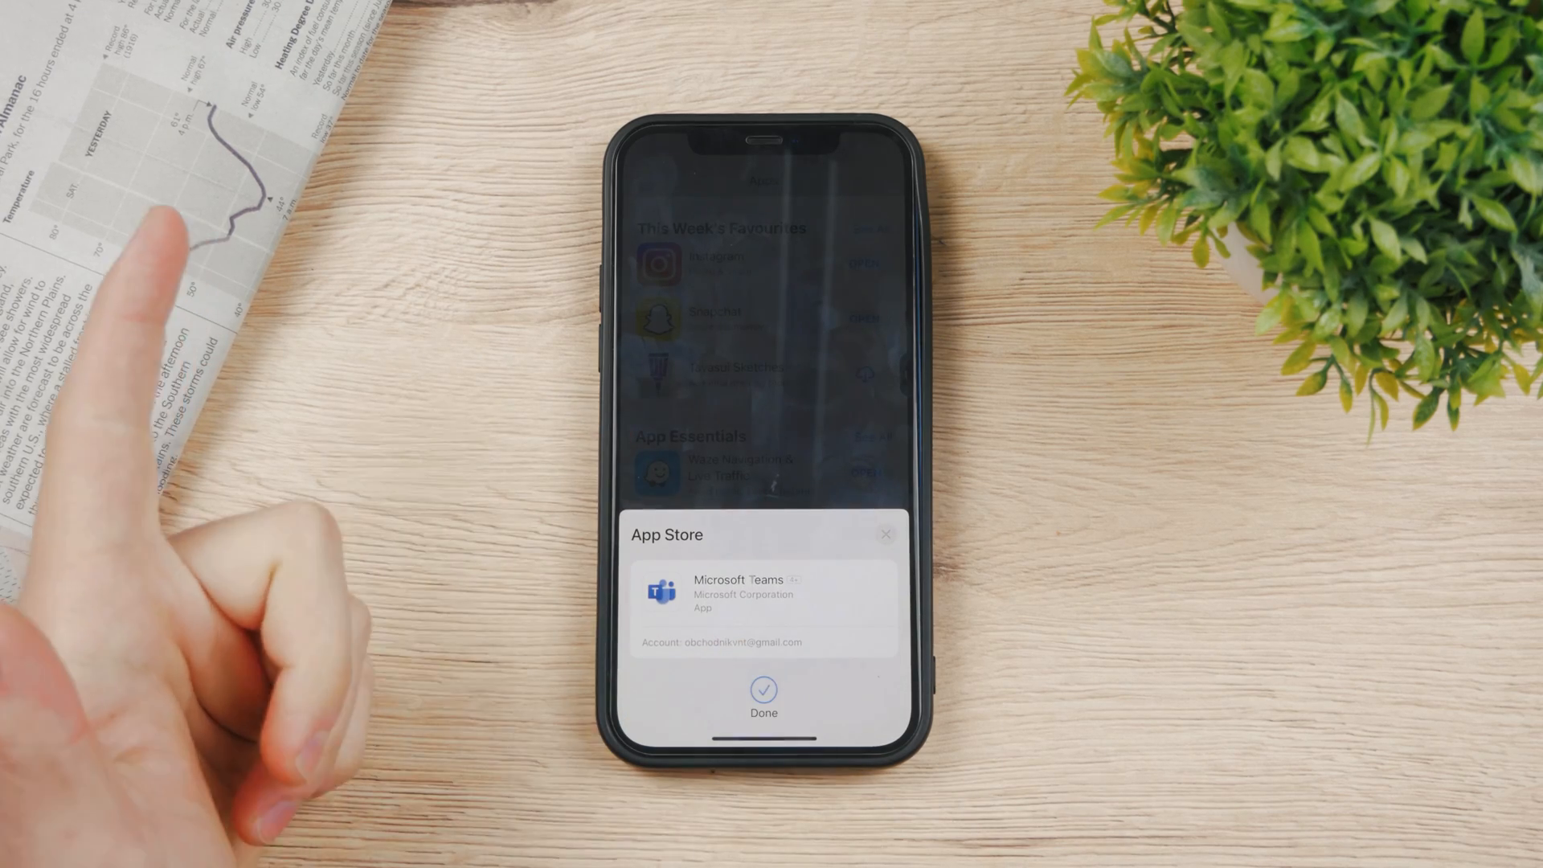
{"action": "left_click", "coordinate": [762, 689]}
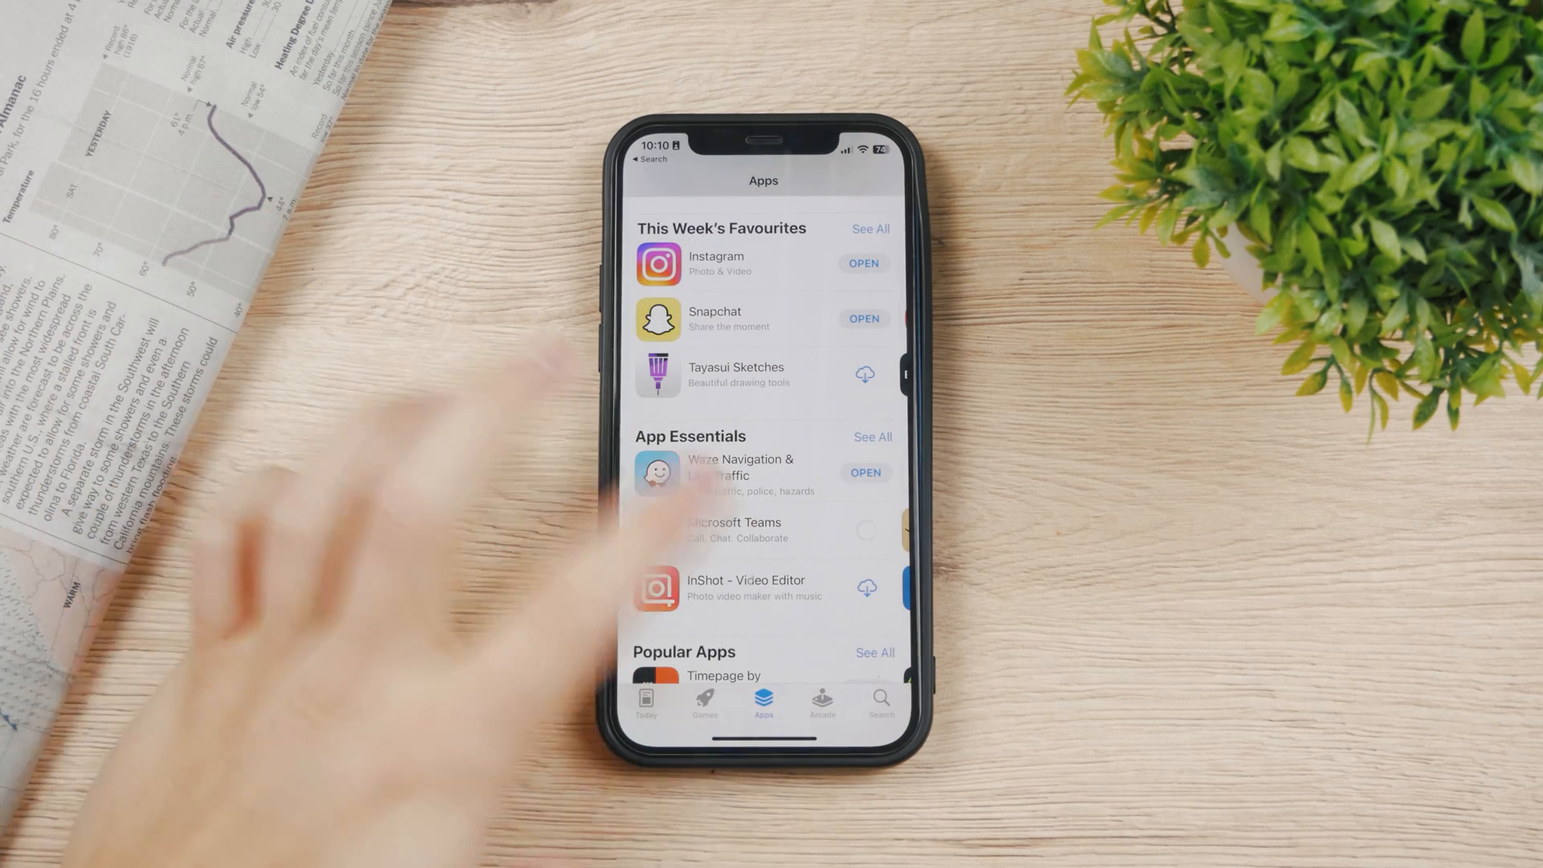
{"action": "left_click", "coordinate": [733, 528]}
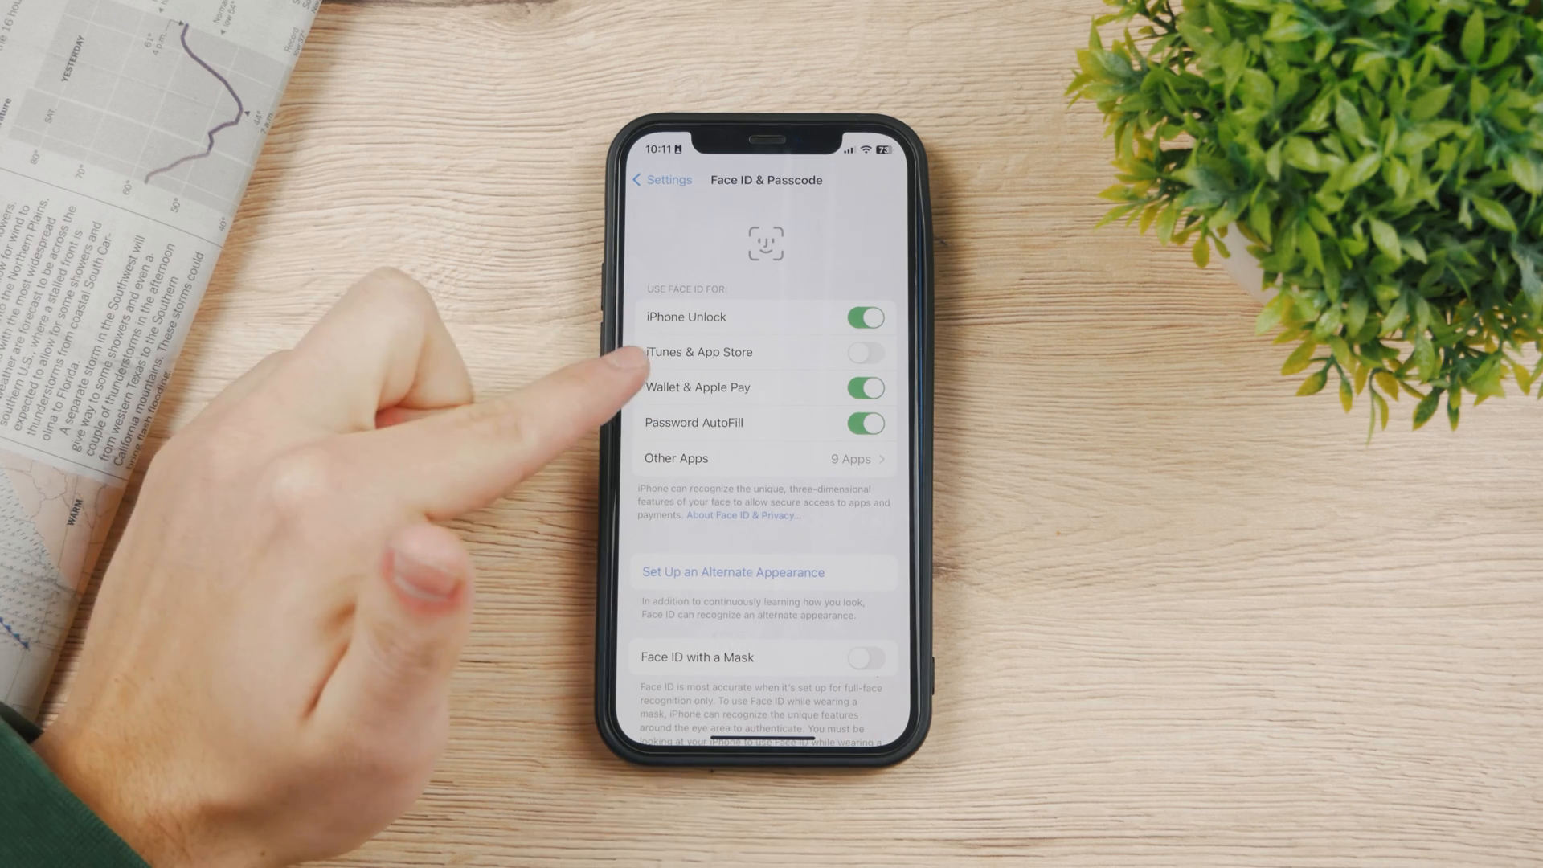
{"action": "mouse_move", "coordinate": [610, 353]}
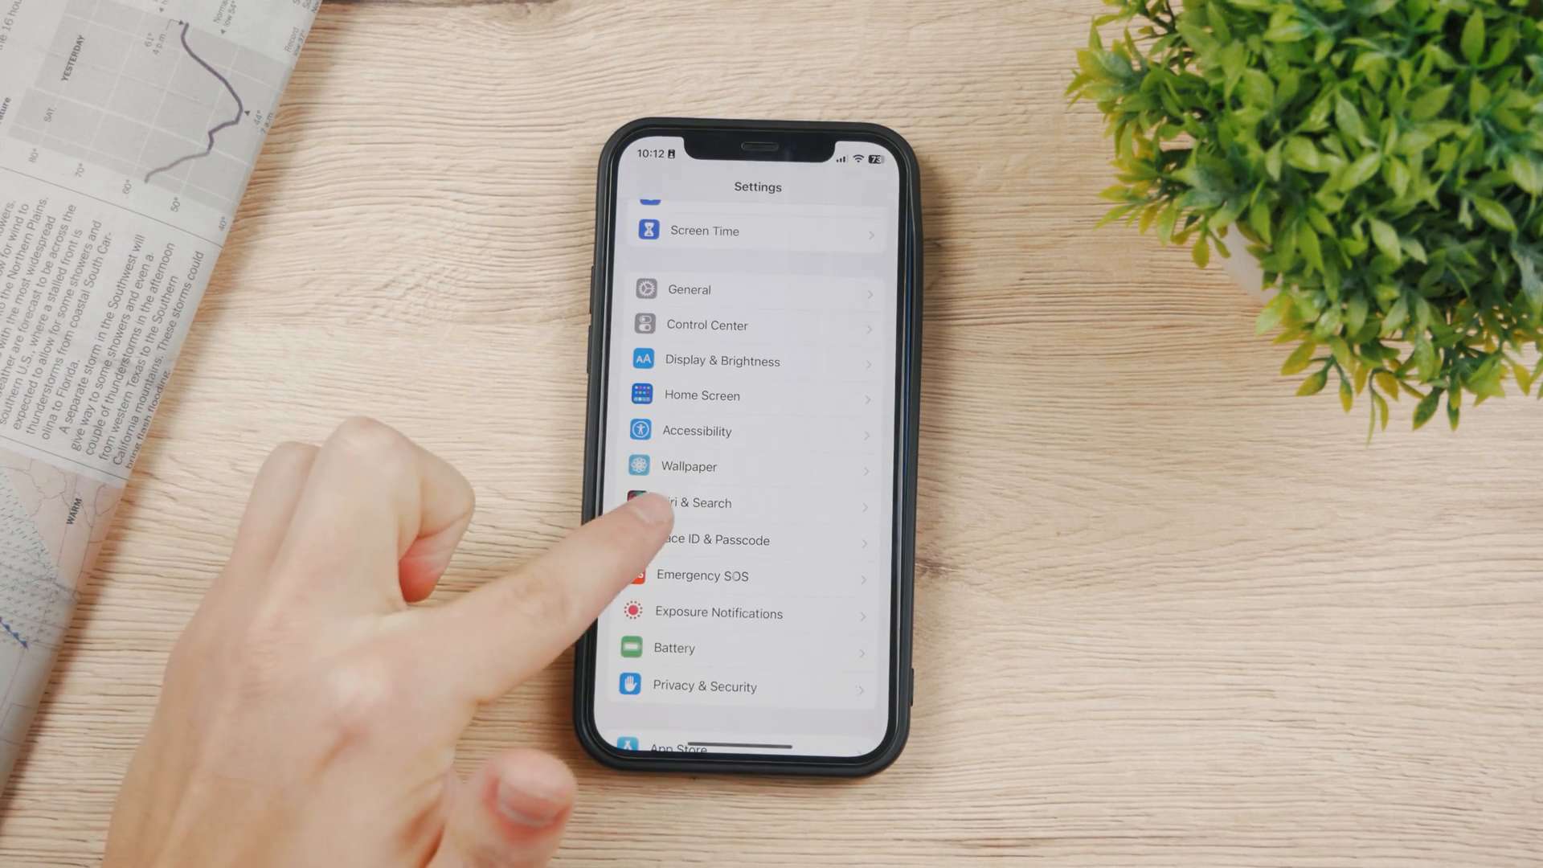
- Scroll to the top of Settings and enter the Apple ID account settings
{"action": "scroll", "scroll_direction": "down", "scroll_amount": 3}
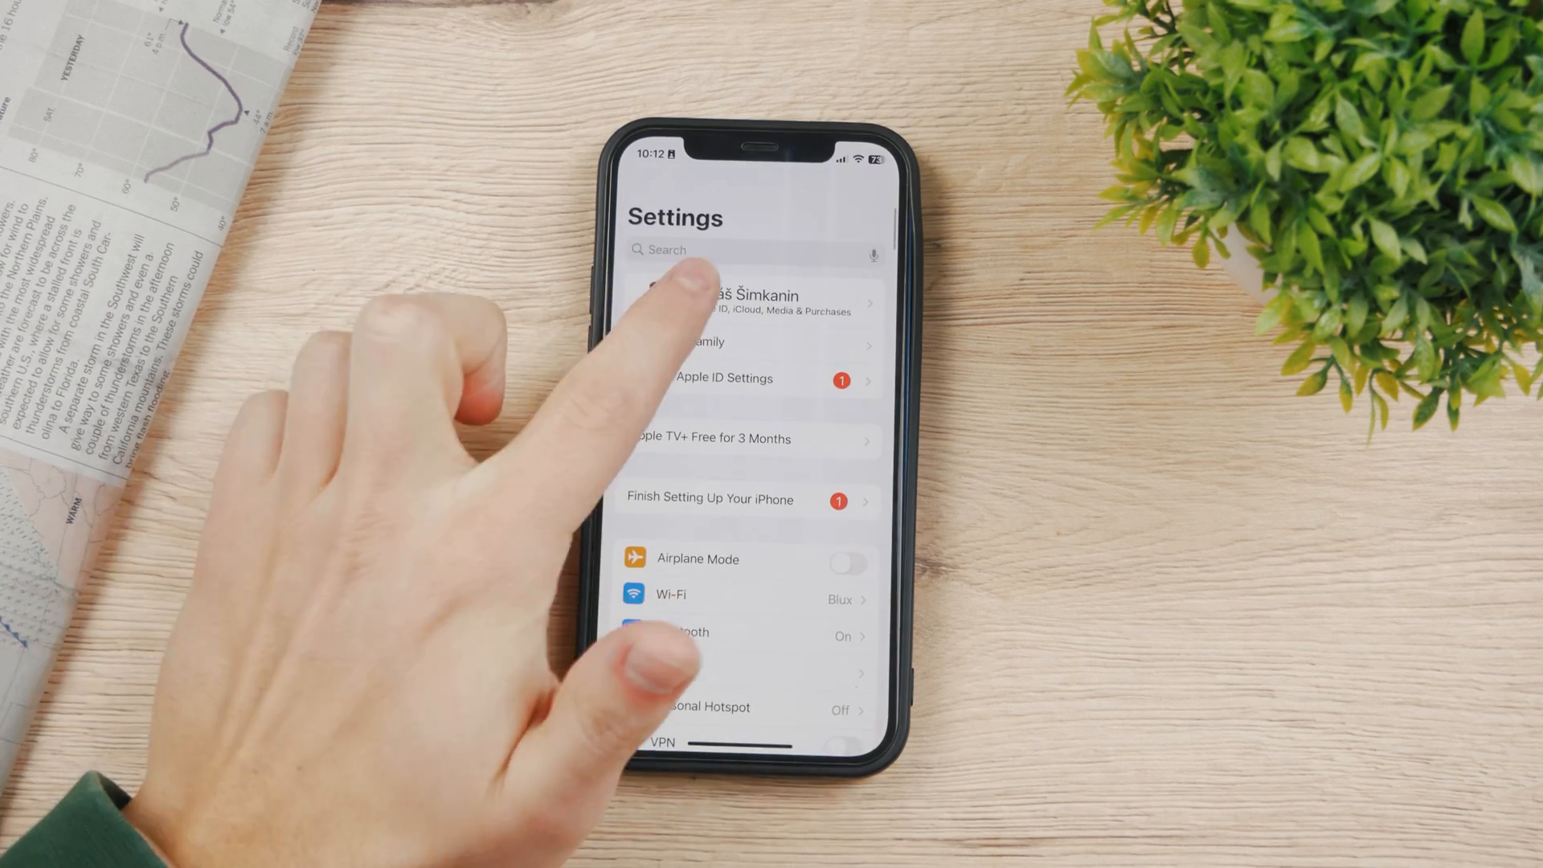
{"action": "left_click", "coordinate": [747, 300]}
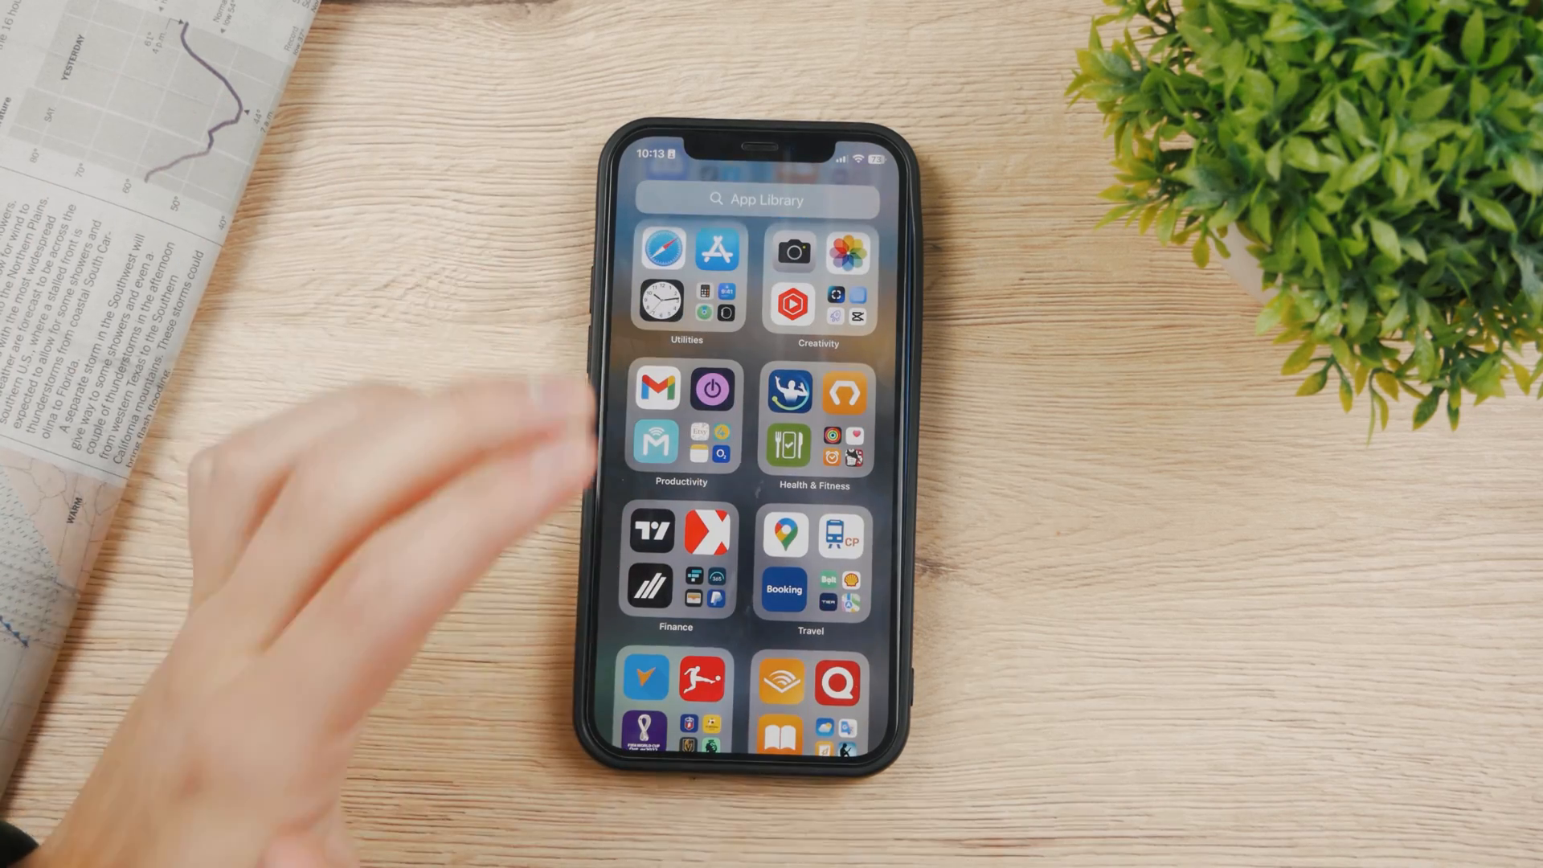
- Start an App Library search showing the alphabetical list of installed apps
{"action": "left_click", "coordinate": [757, 199]}
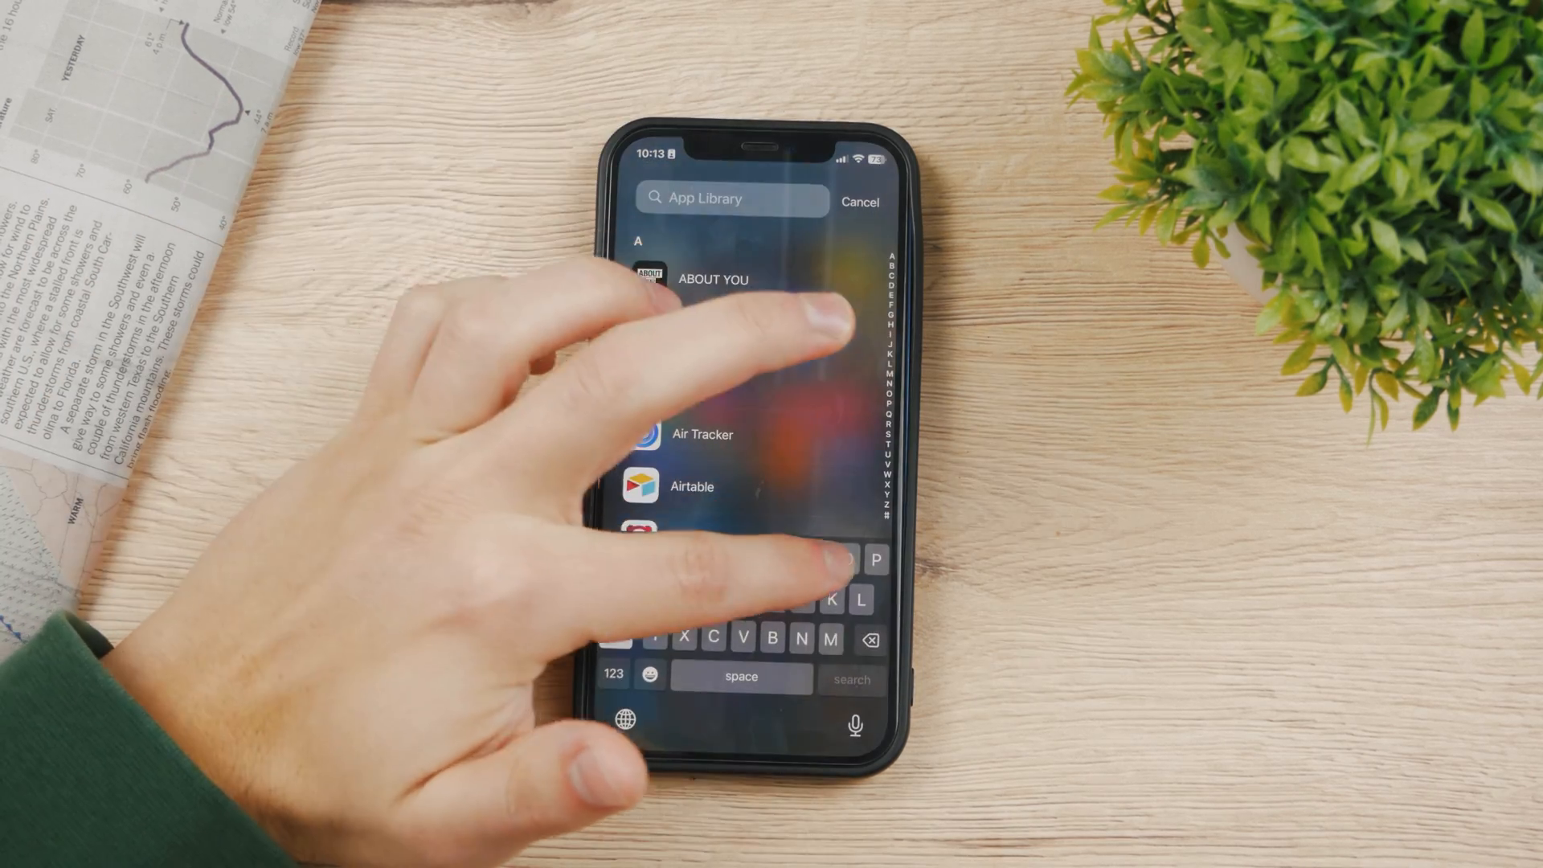